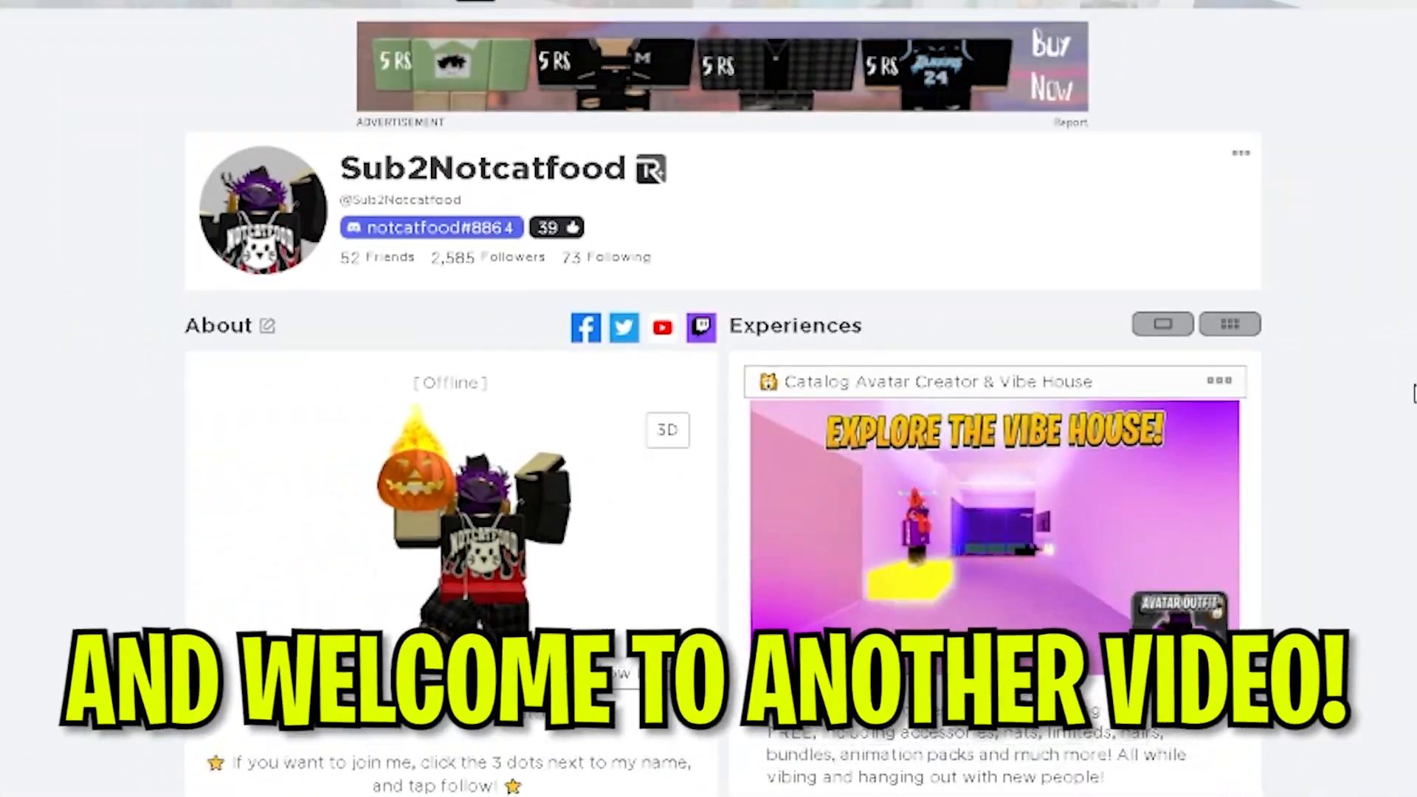
Step: Go to Creations to list the account's single public Place experience
{"action": "scroll", "scroll_direction": "up", "scroll_amount": 3}
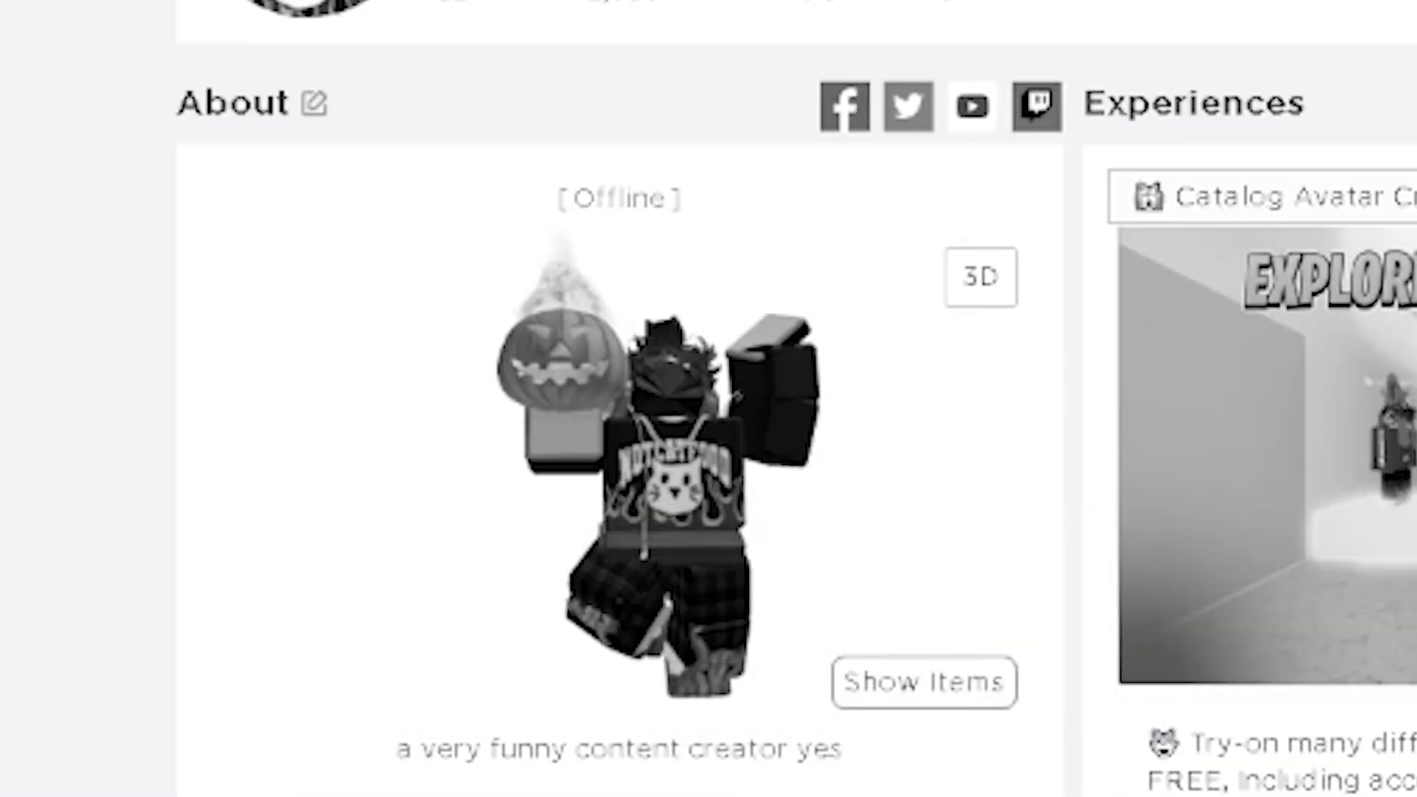
{"action": "scroll", "scroll_direction": "up", "scroll_amount": 3}
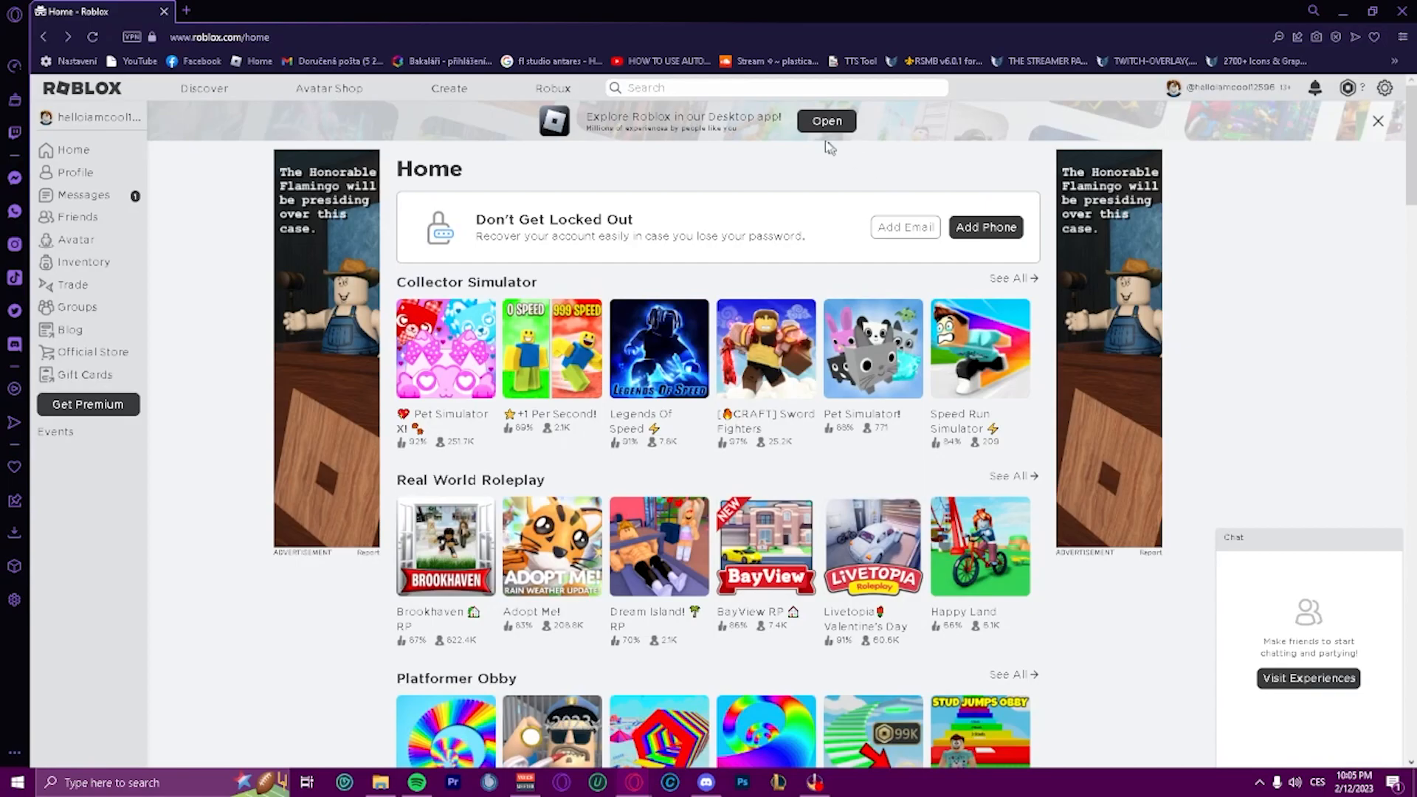
{"action": "mouse_move", "coordinate": [450, 88]}
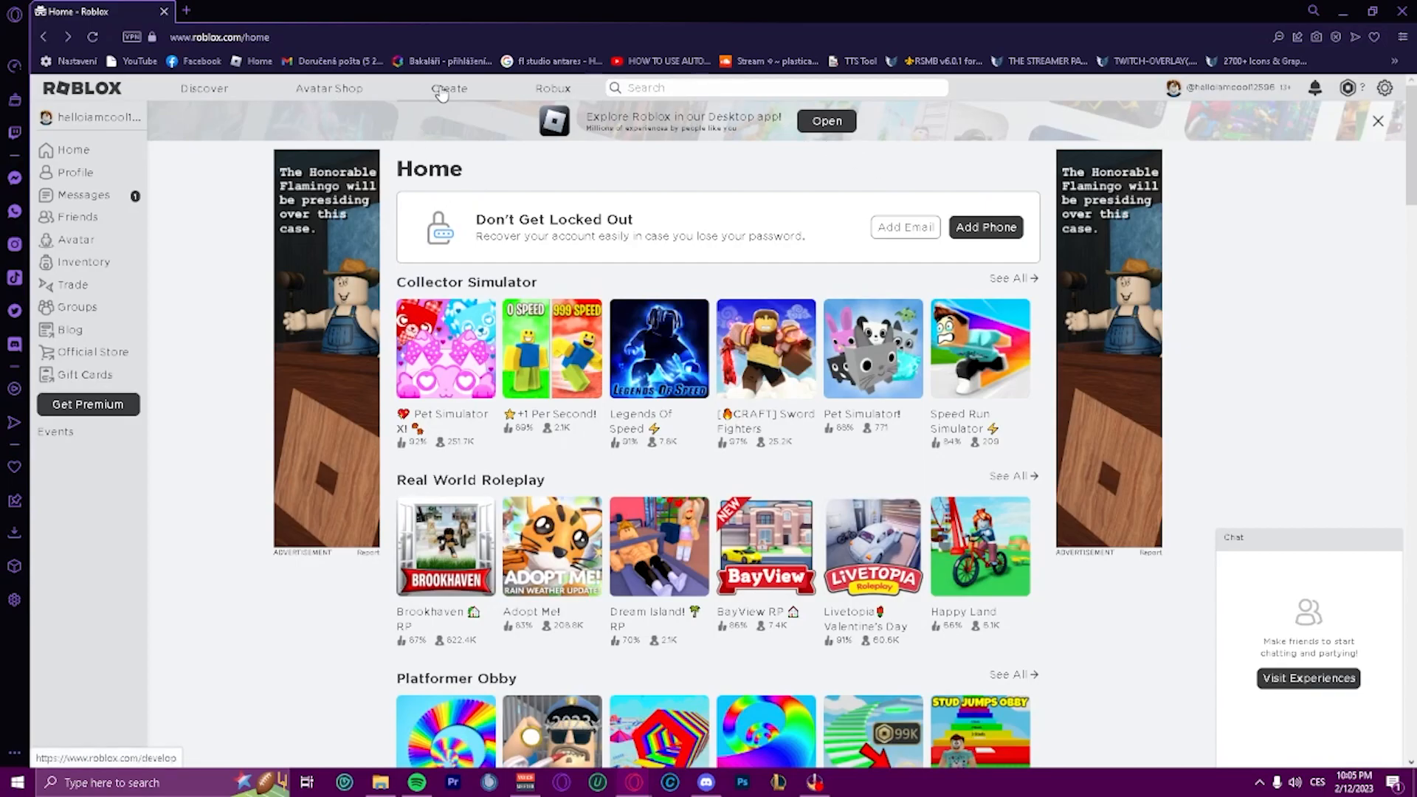
{"action": "left_click", "coordinate": [449, 88]}
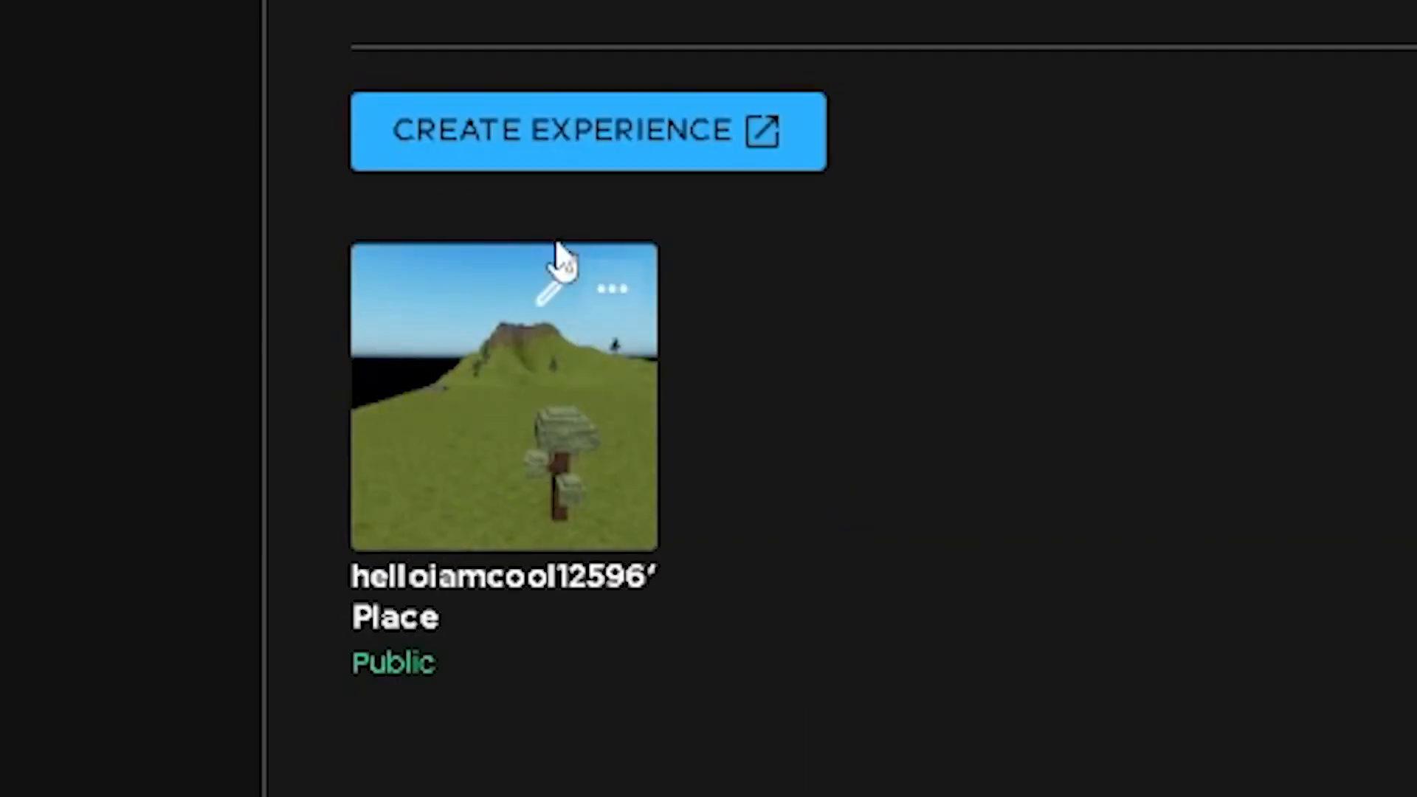
{"action": "scroll", "scroll_direction": "up", "scroll_amount": 3}
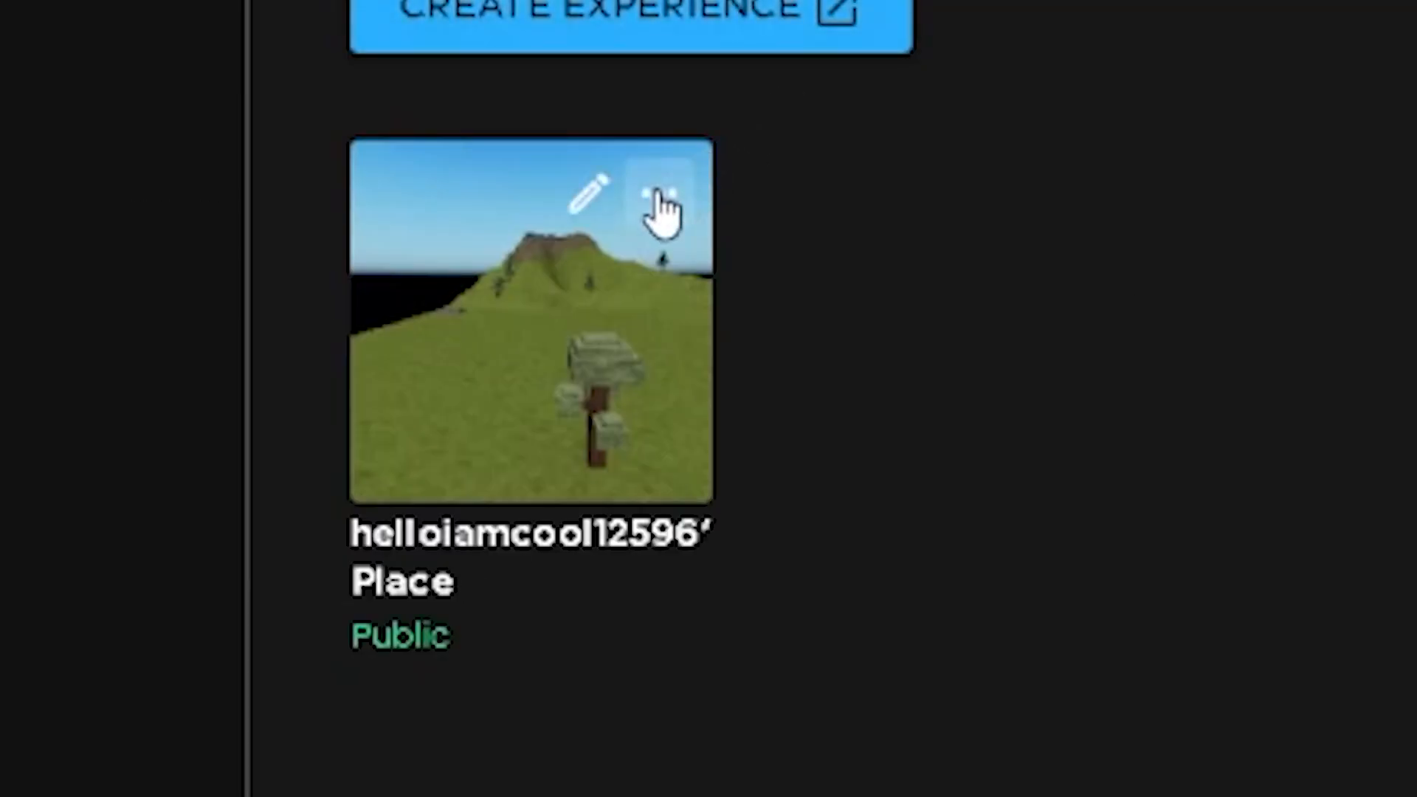
{"action": "mouse_move", "coordinate": [673, 198]}
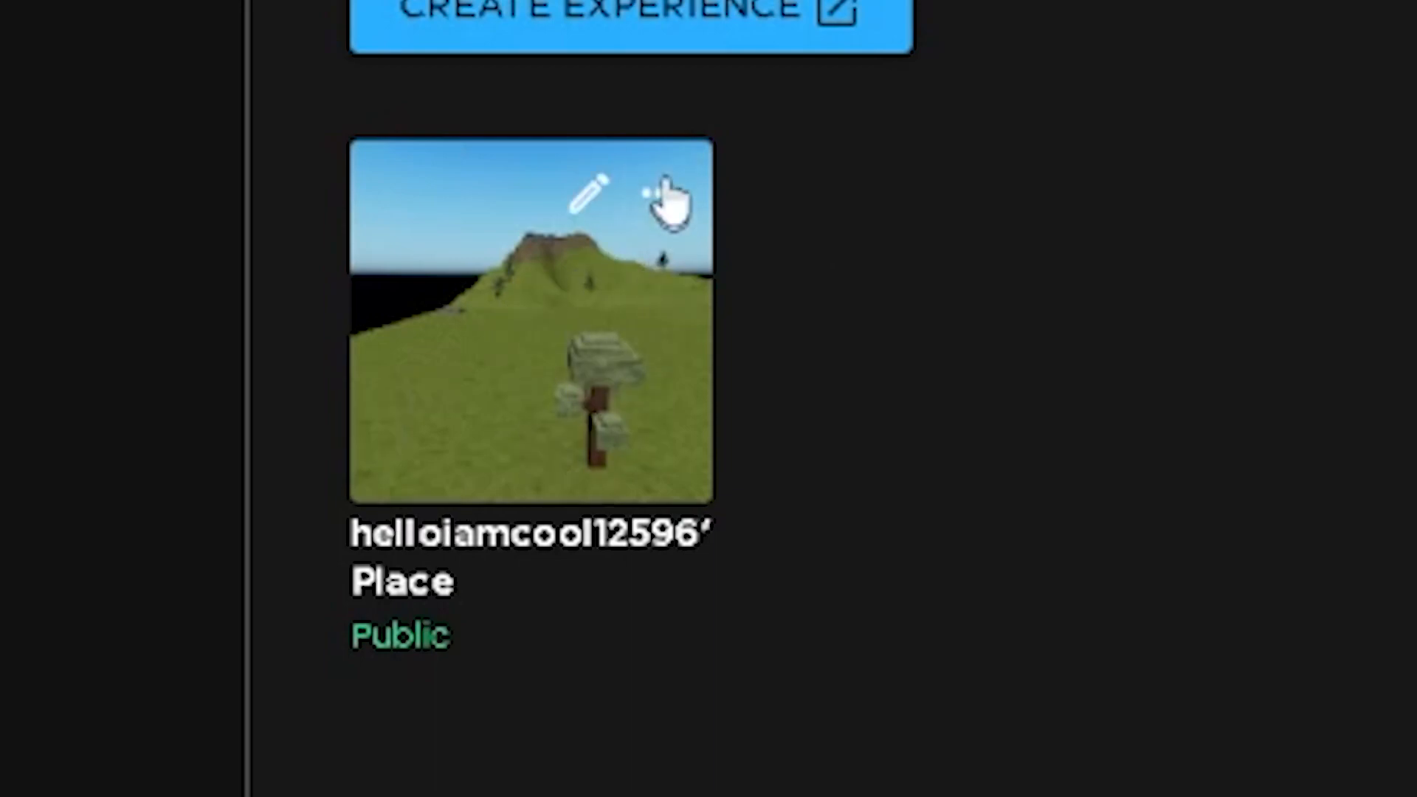
Step: Start a badge for the Place experience and upload the white cat logo image
{"action": "left_click", "coordinate": [664, 194]}
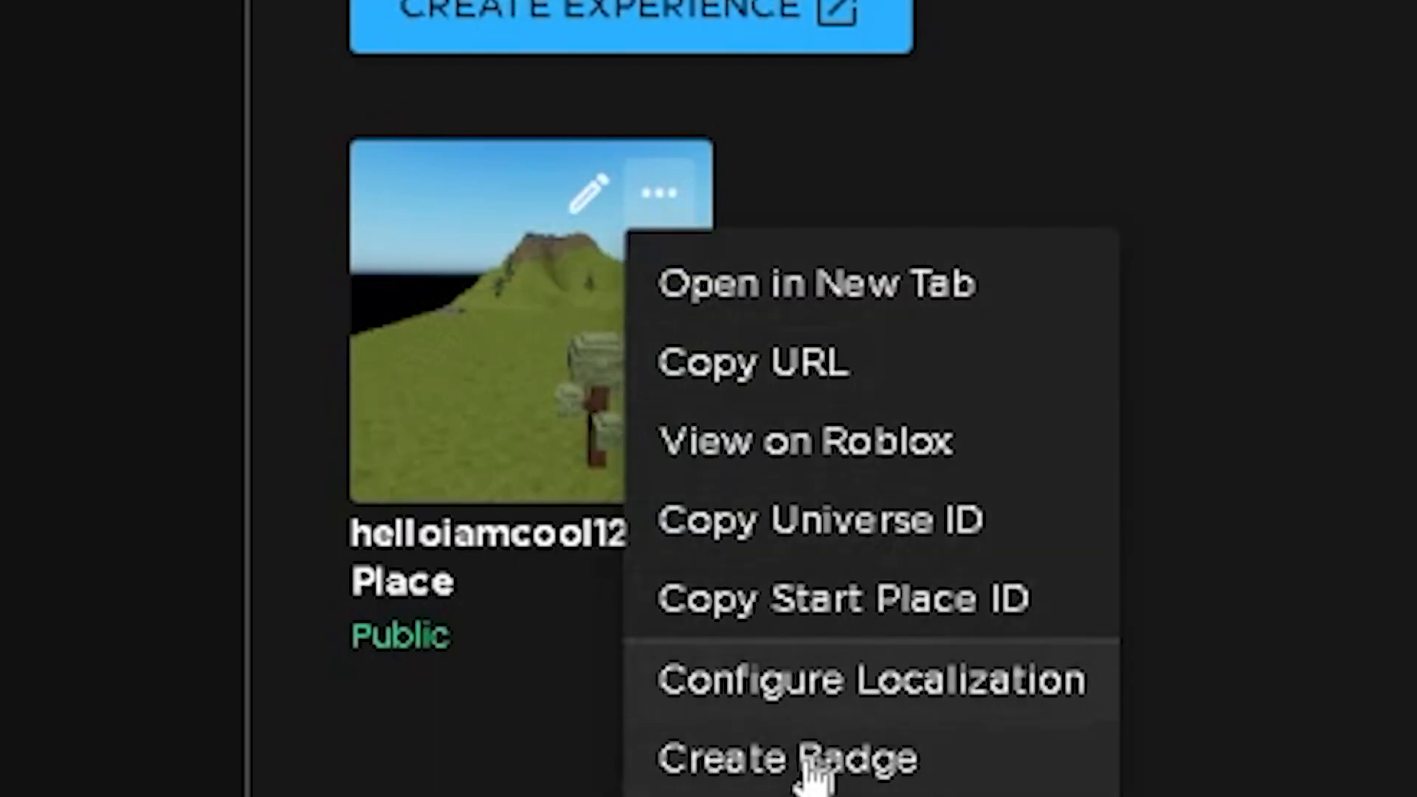
{"action": "left_click", "coordinate": [793, 757]}
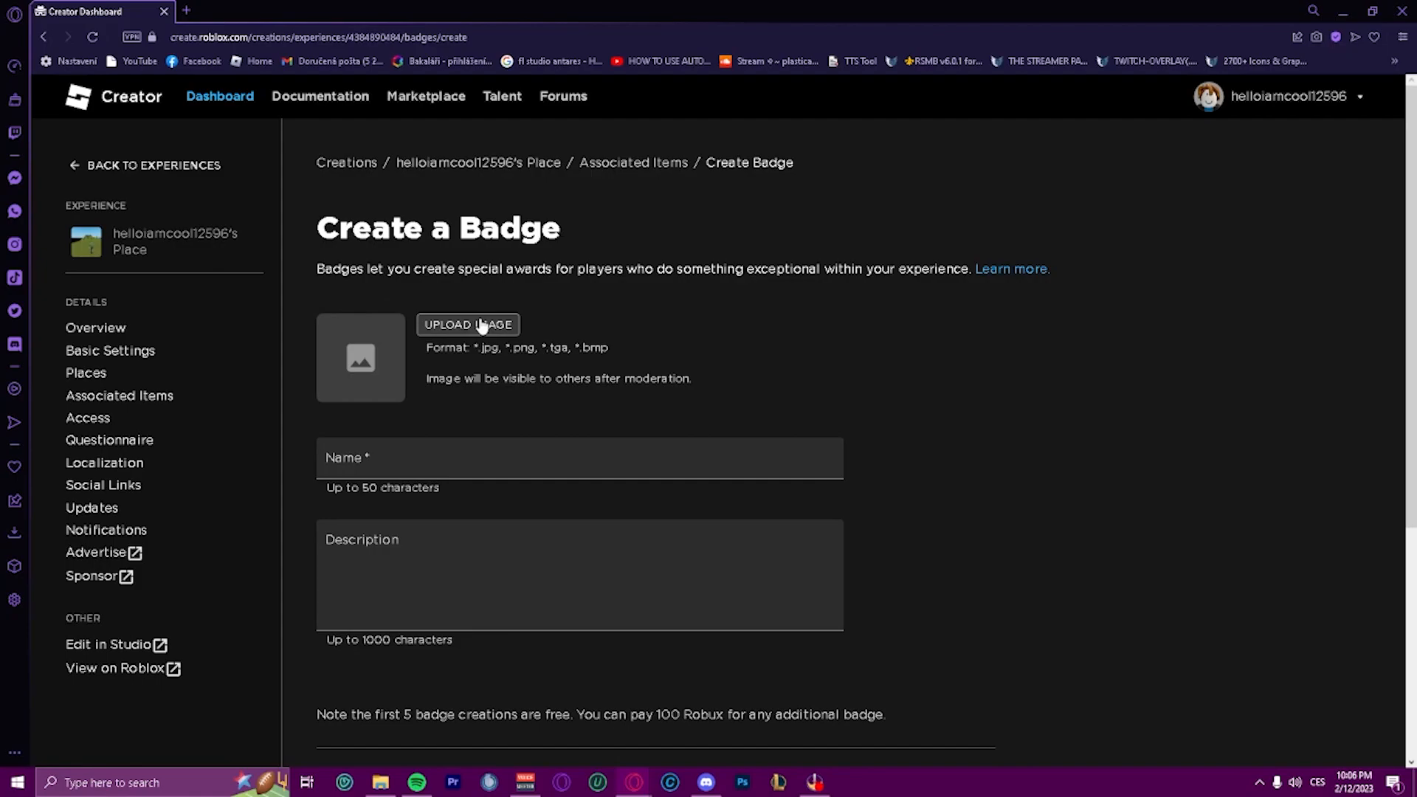
{"action": "left_click", "coordinate": [467, 325]}
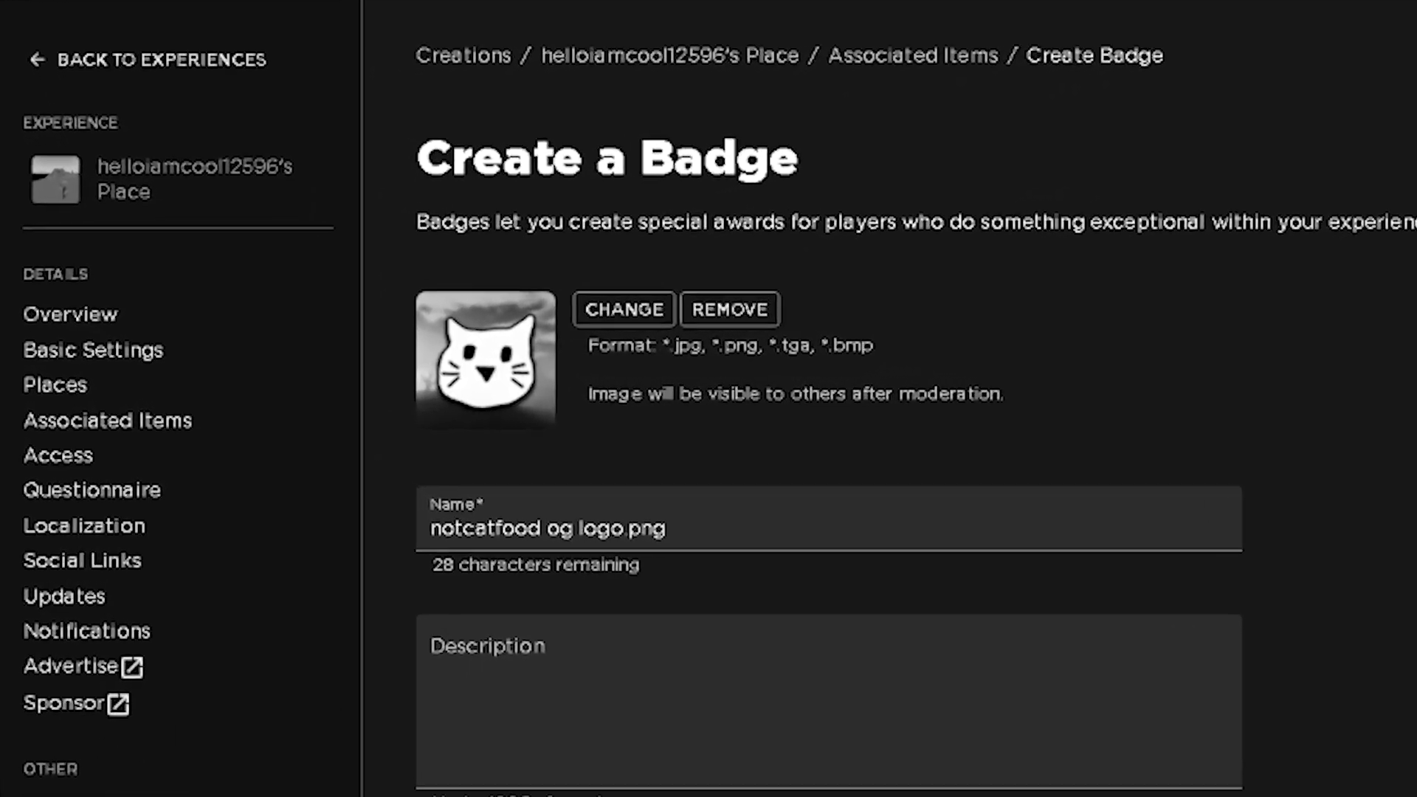
{"action": "left_click", "coordinate": [245, 11]}
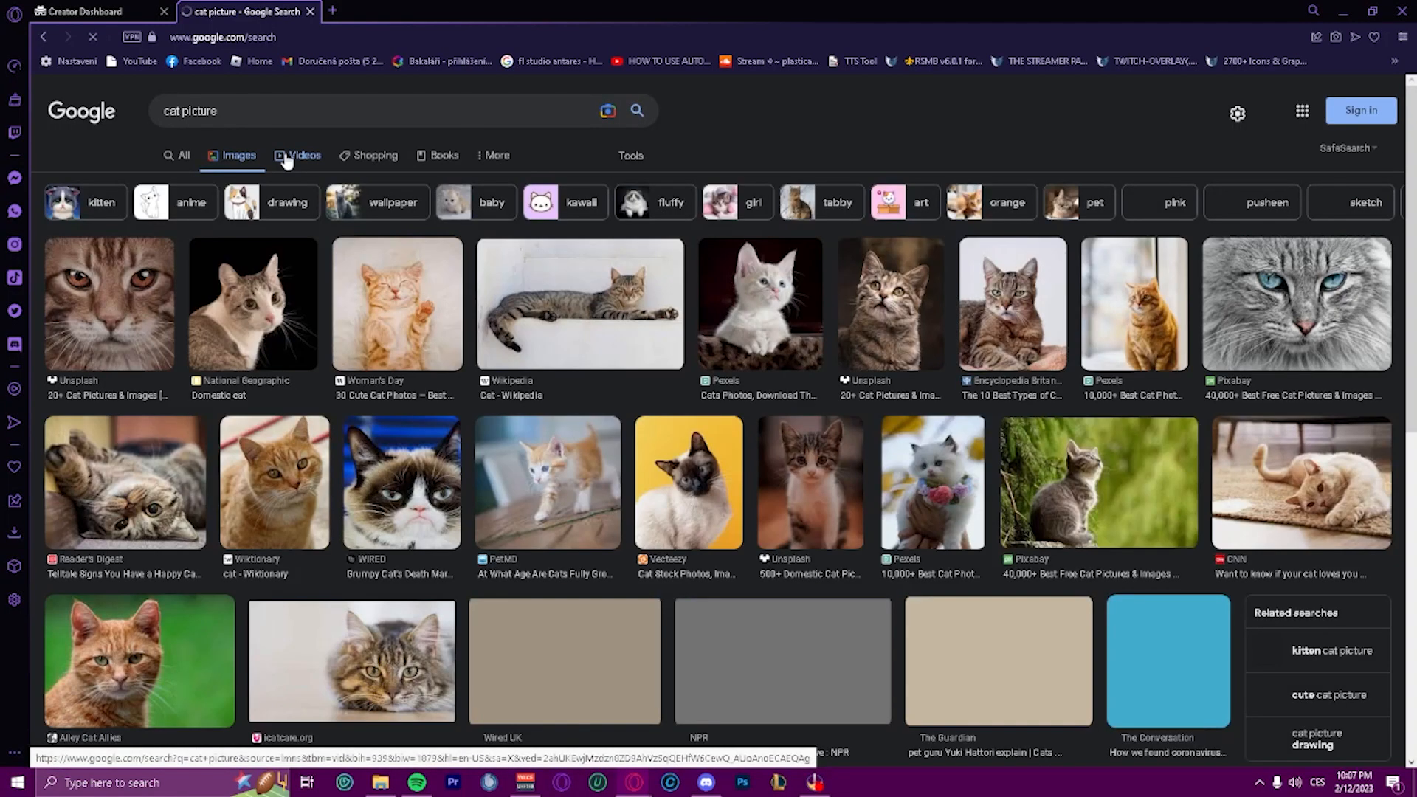
Step: Preview the sleeping orange kitten photo and right-click it to save
{"action": "left_click", "coordinate": [395, 304]}
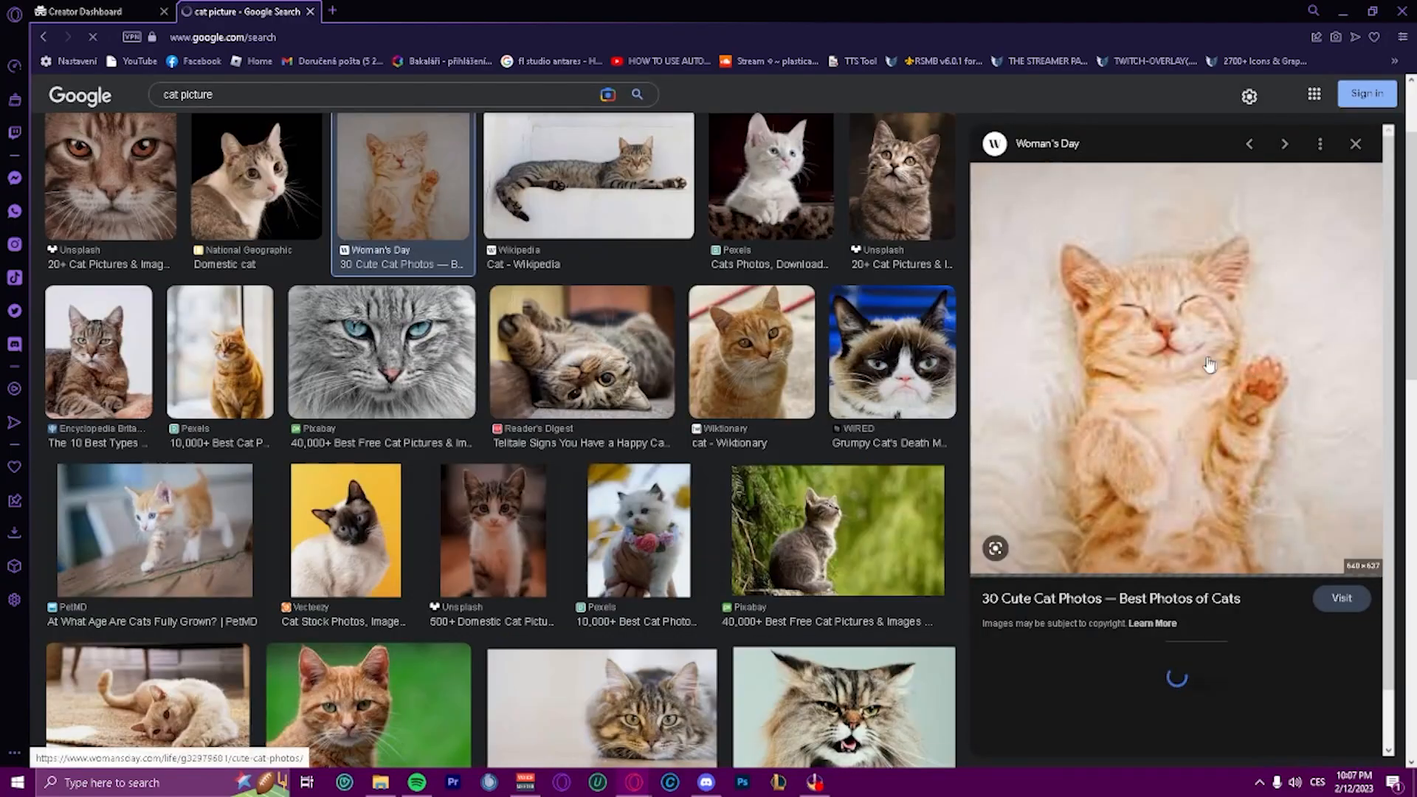
{"action": "right_click", "coordinate": [1209, 363]}
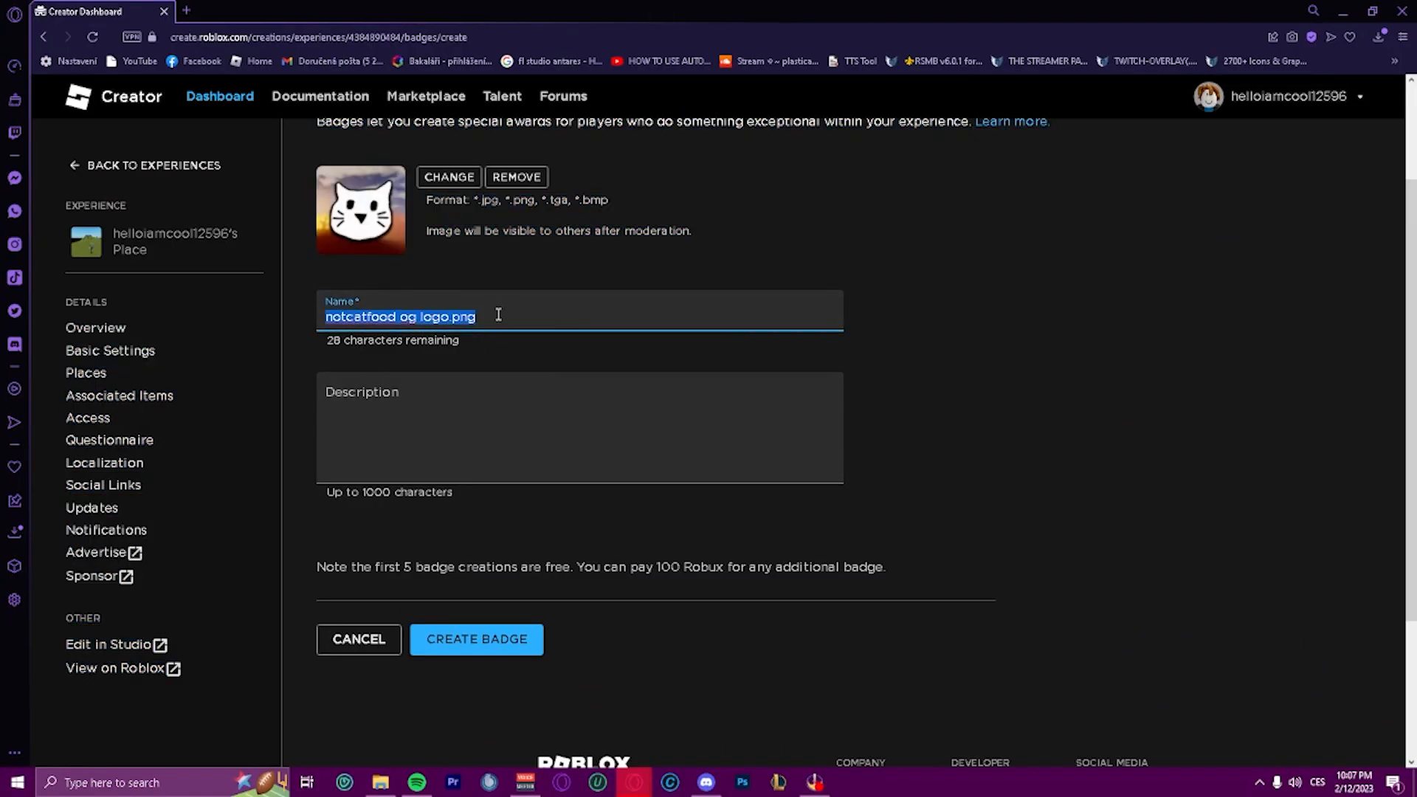
Step: Name the badge 'Donation 5', describe it 'Thank you for donating!', and create it
{"action": "type", "text": "T"}
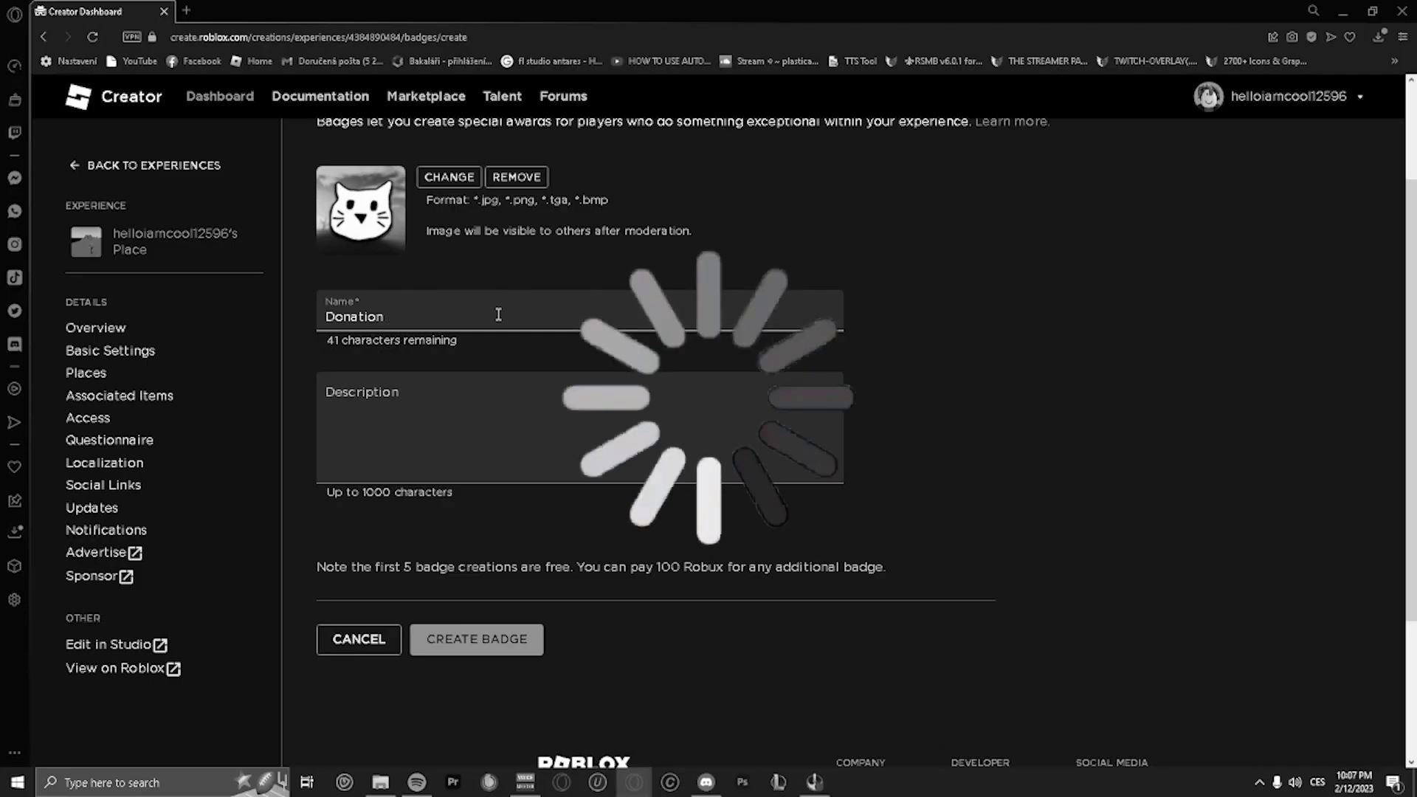
{"action": "type", "text": "Thank you fo"}
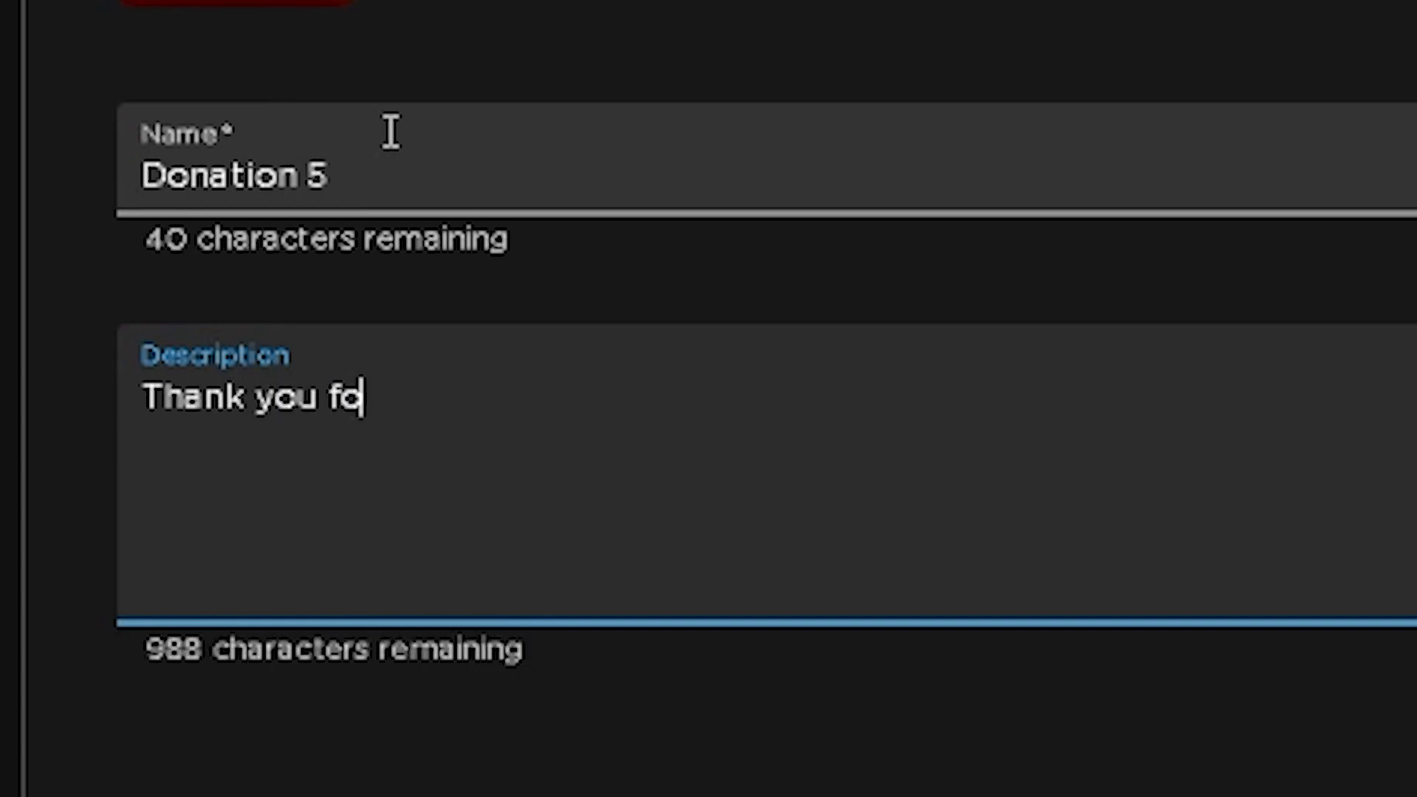
{"action": "type", "text": "r donating!"}
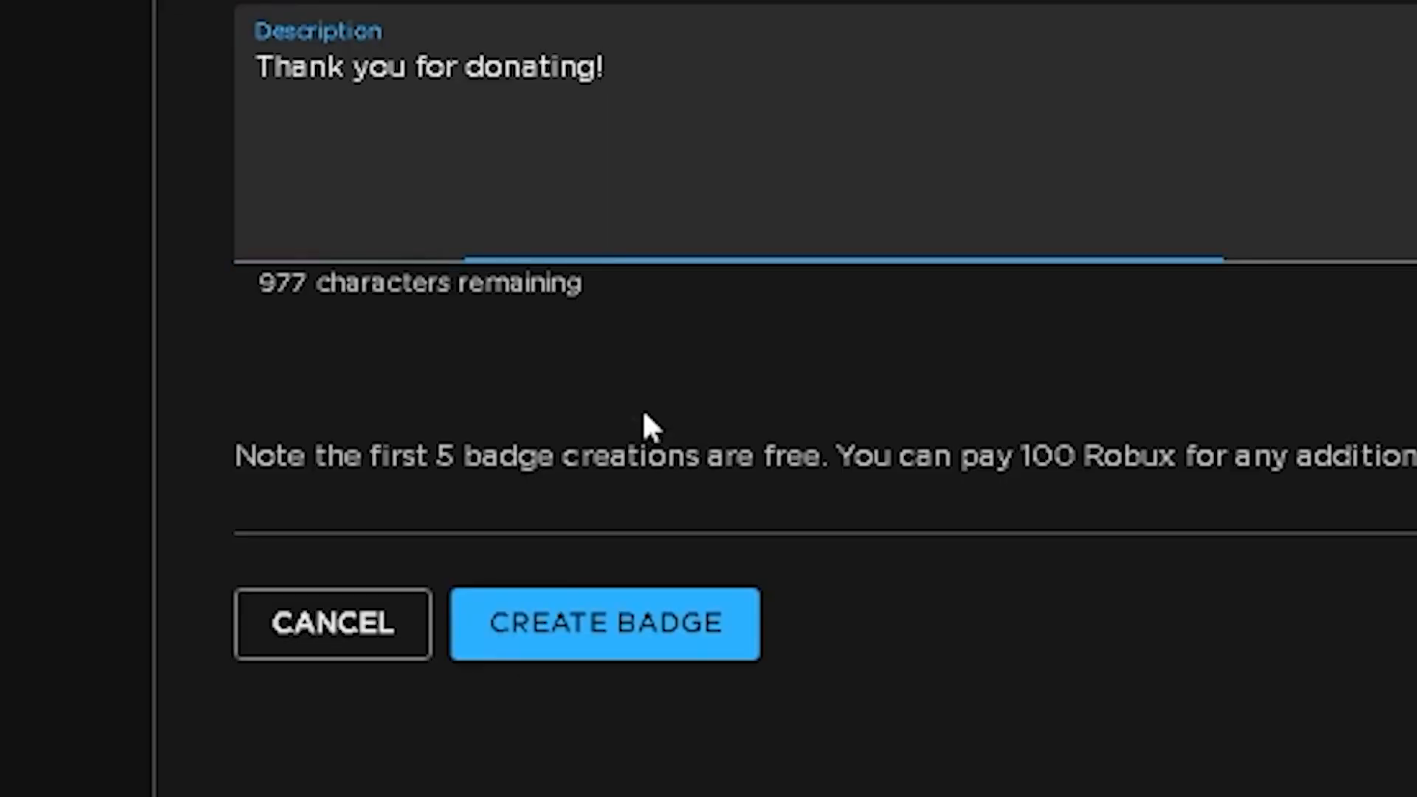
{"action": "left_click", "coordinate": [604, 624]}
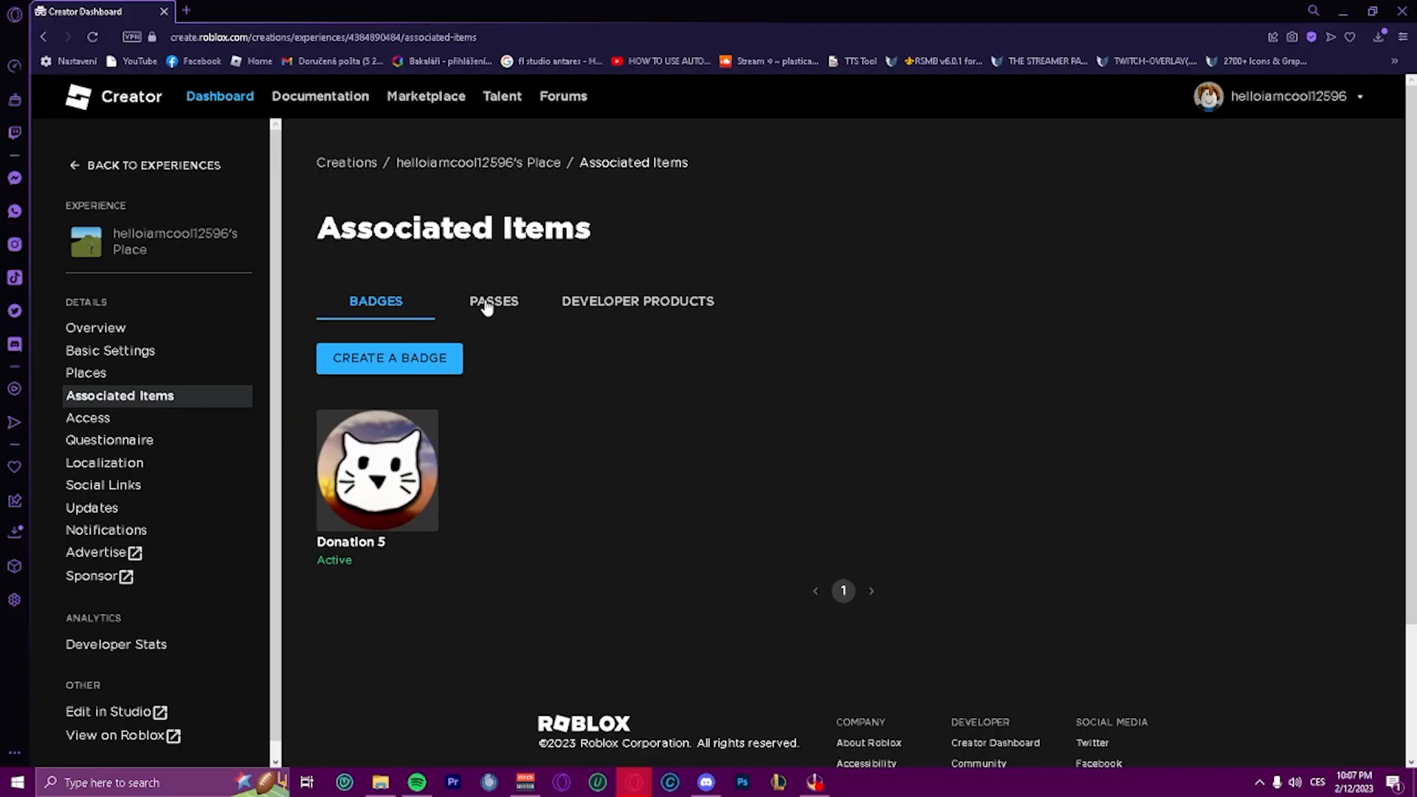
Step: Create pass 'Donation 5' with the kitten image and a 'Thank you for donating' description
{"action": "left_click", "coordinate": [494, 301]}
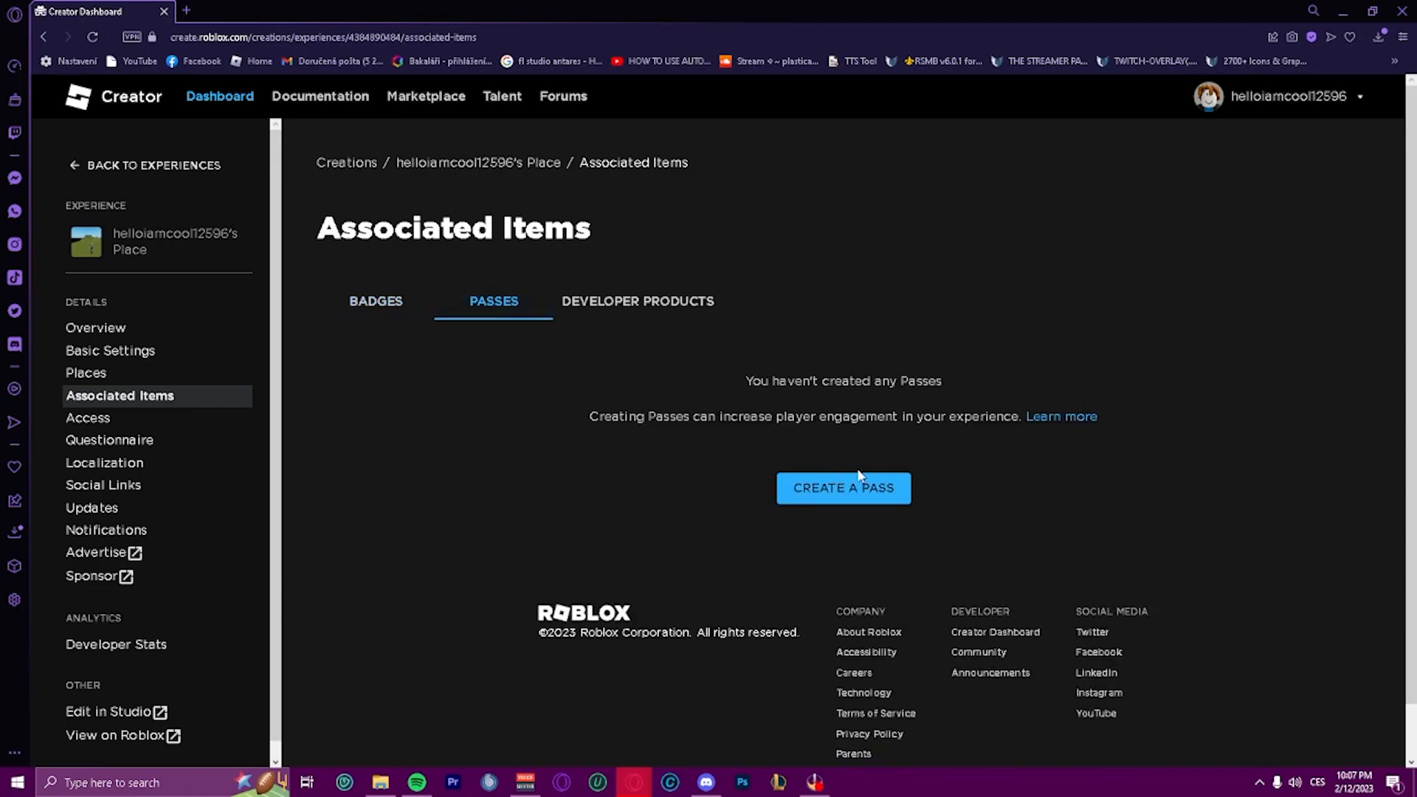
{"action": "left_click", "coordinate": [842, 487]}
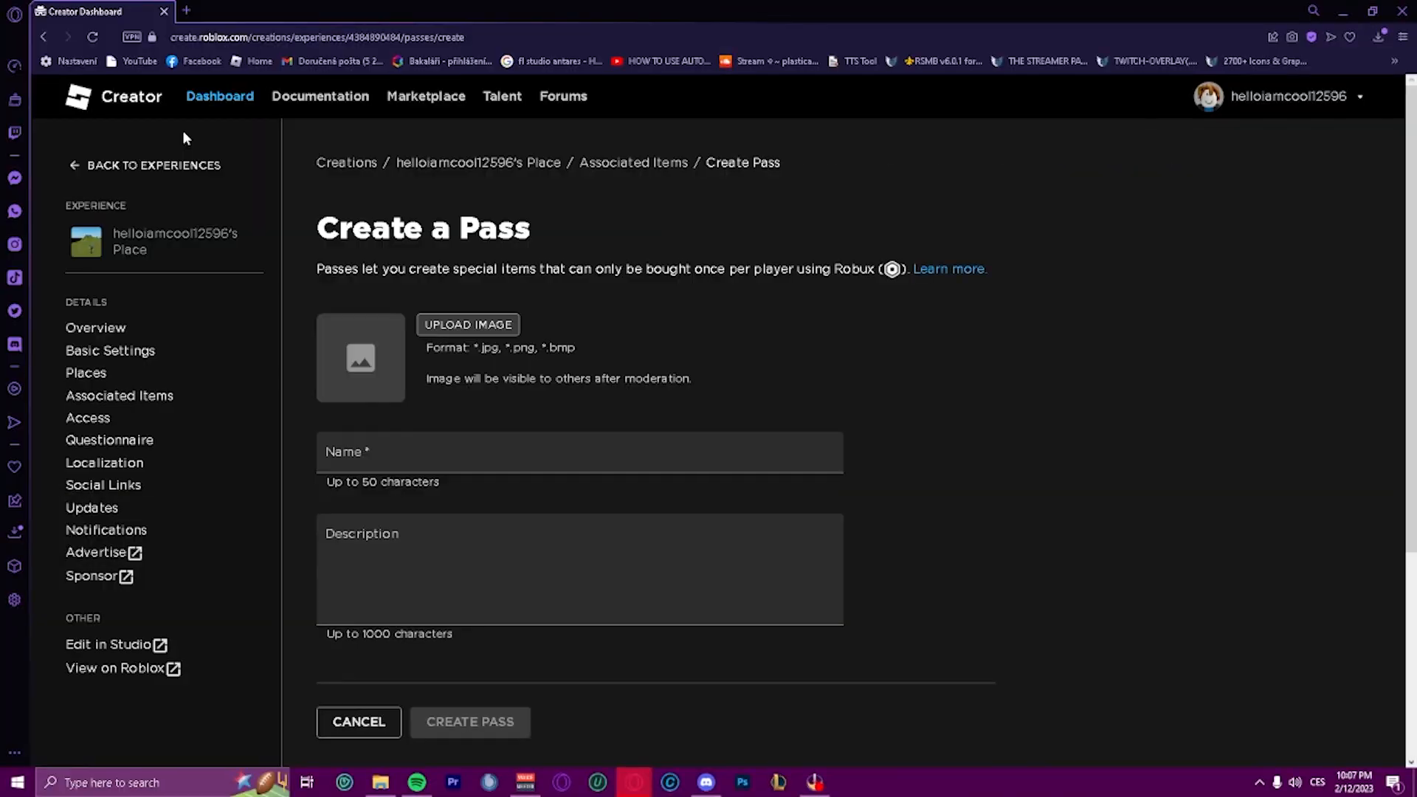
{"action": "left_click", "coordinate": [467, 325]}
{"action": "type", "text": "Donation 5"}
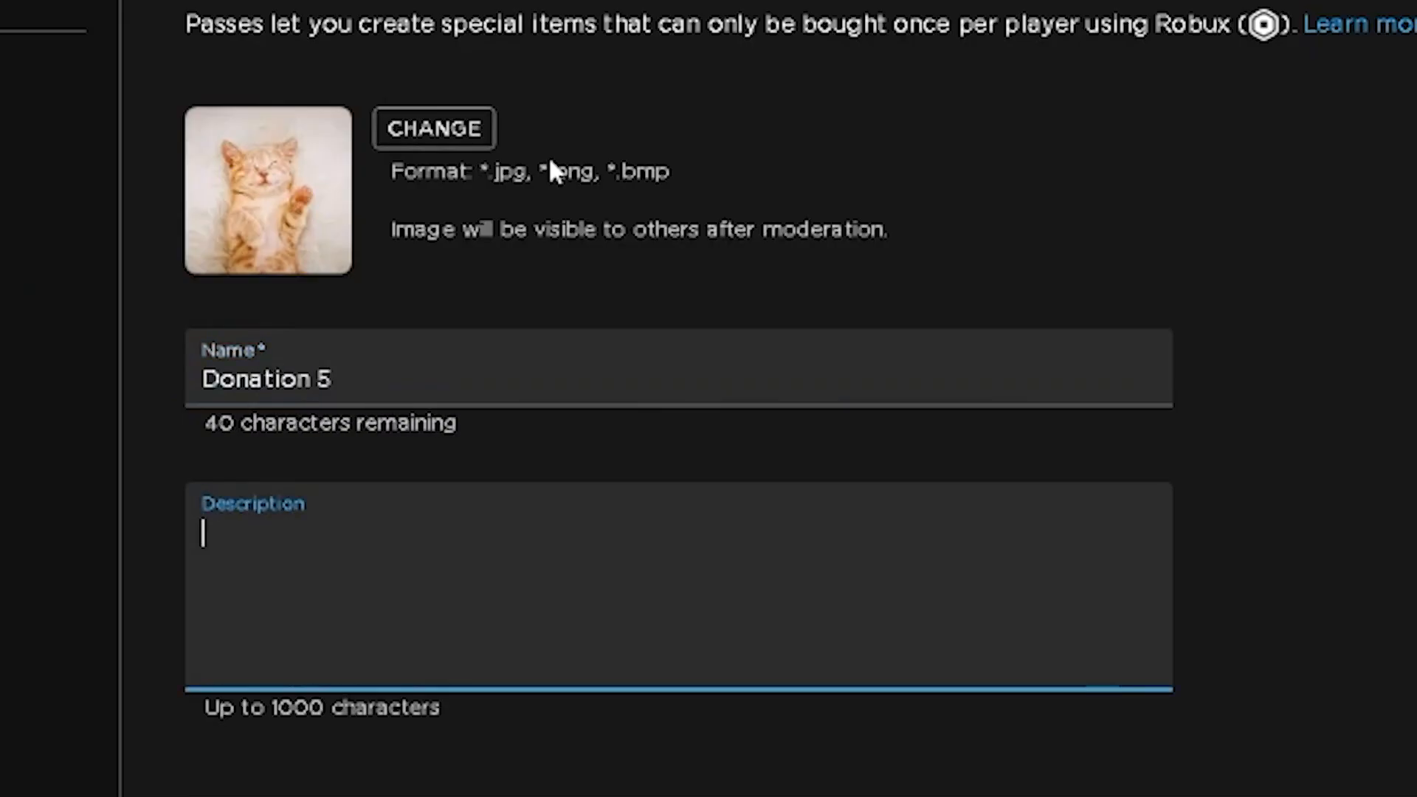
{"action": "type", "text": "Thank you for donatin"}
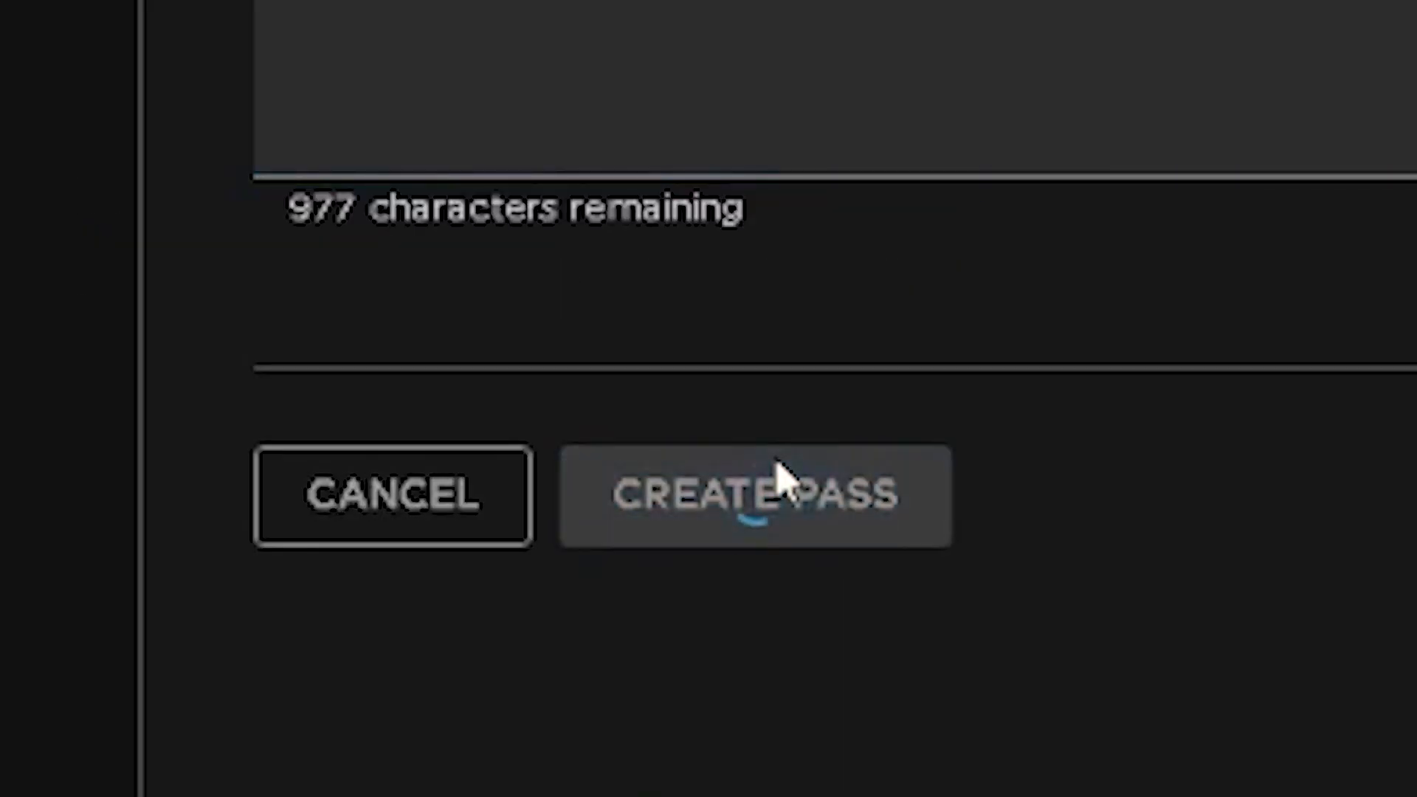
{"action": "left_click", "coordinate": [753, 495]}
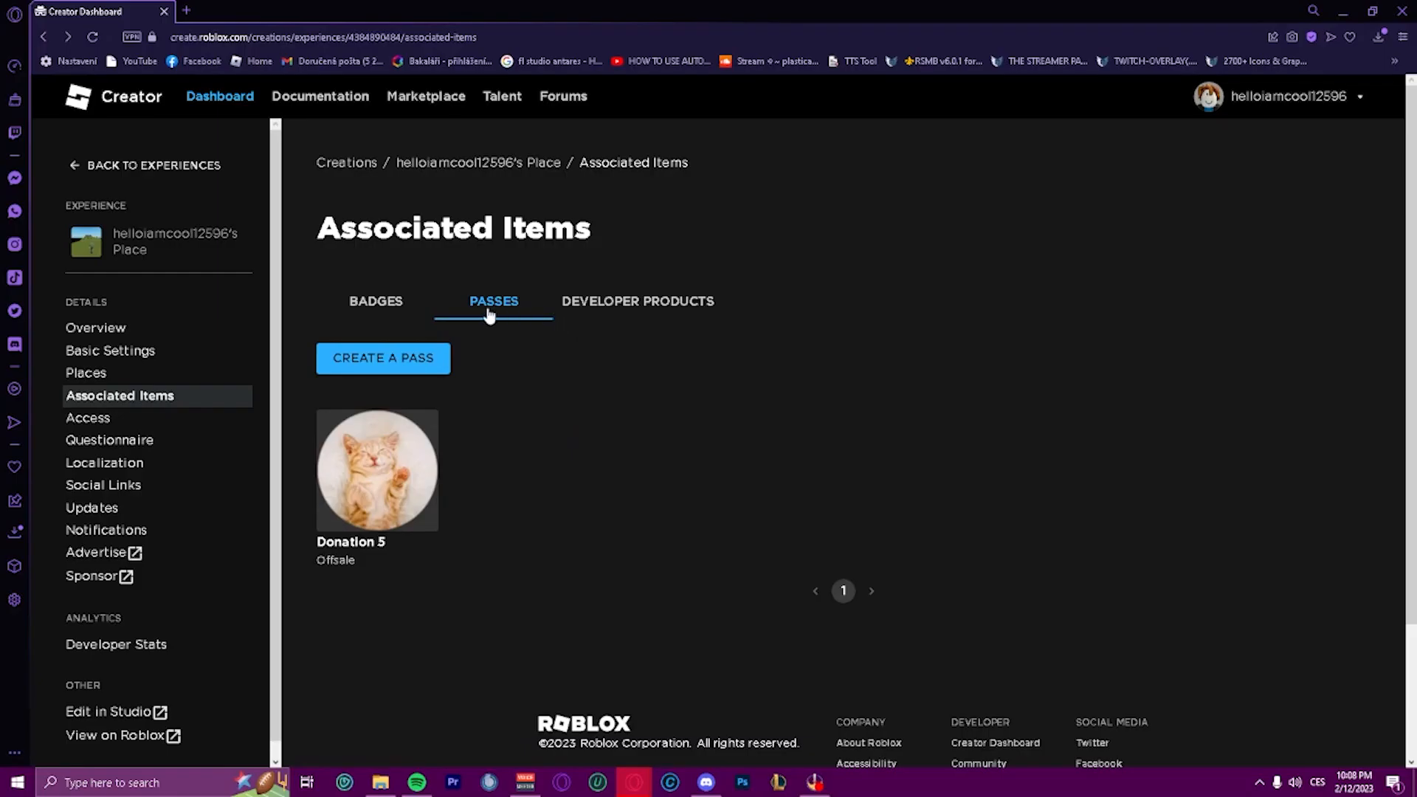
Step: Enable Item for Sale on the Donation 5 pass at 5 Robux and save
{"action": "left_click", "coordinate": [377, 470]}
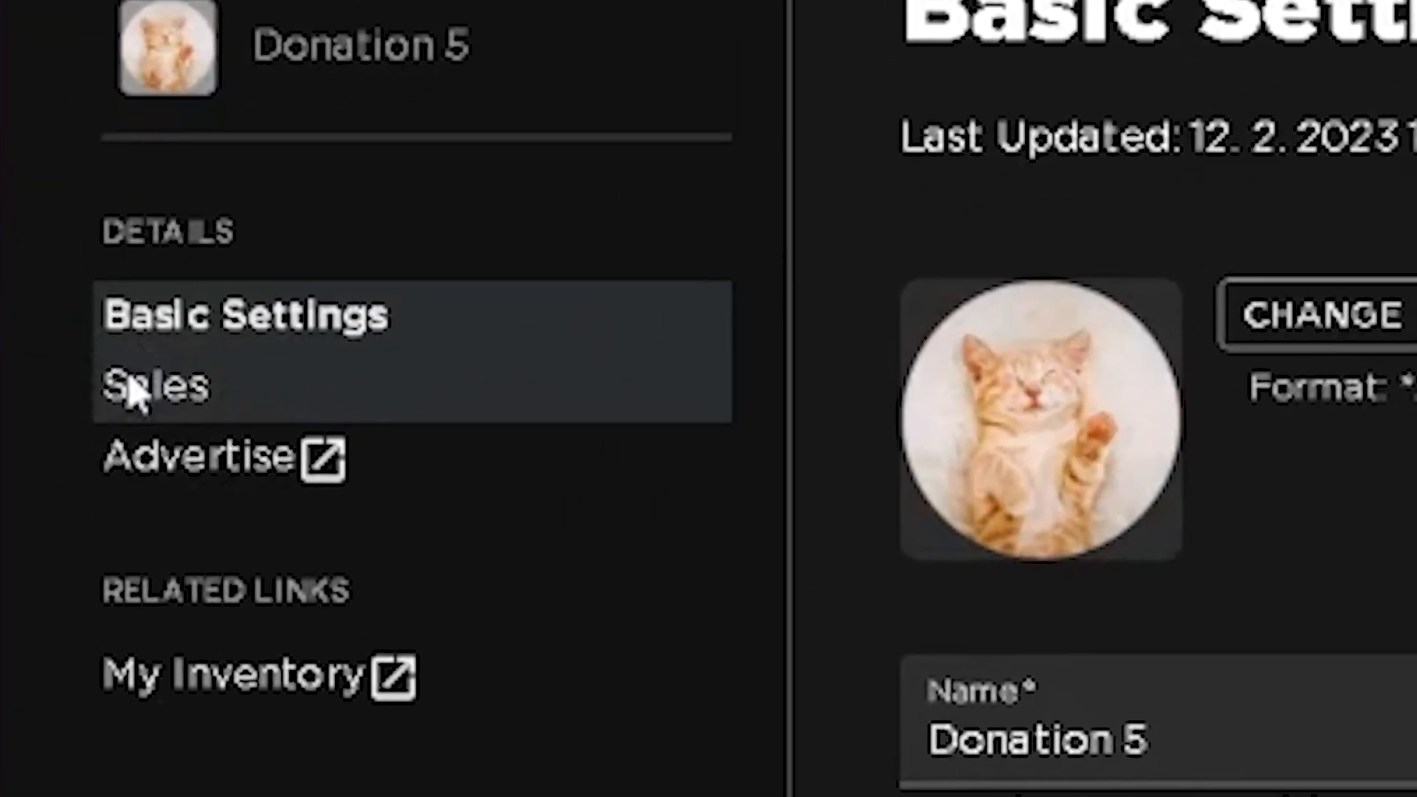
{"action": "left_click", "coordinate": [154, 383]}
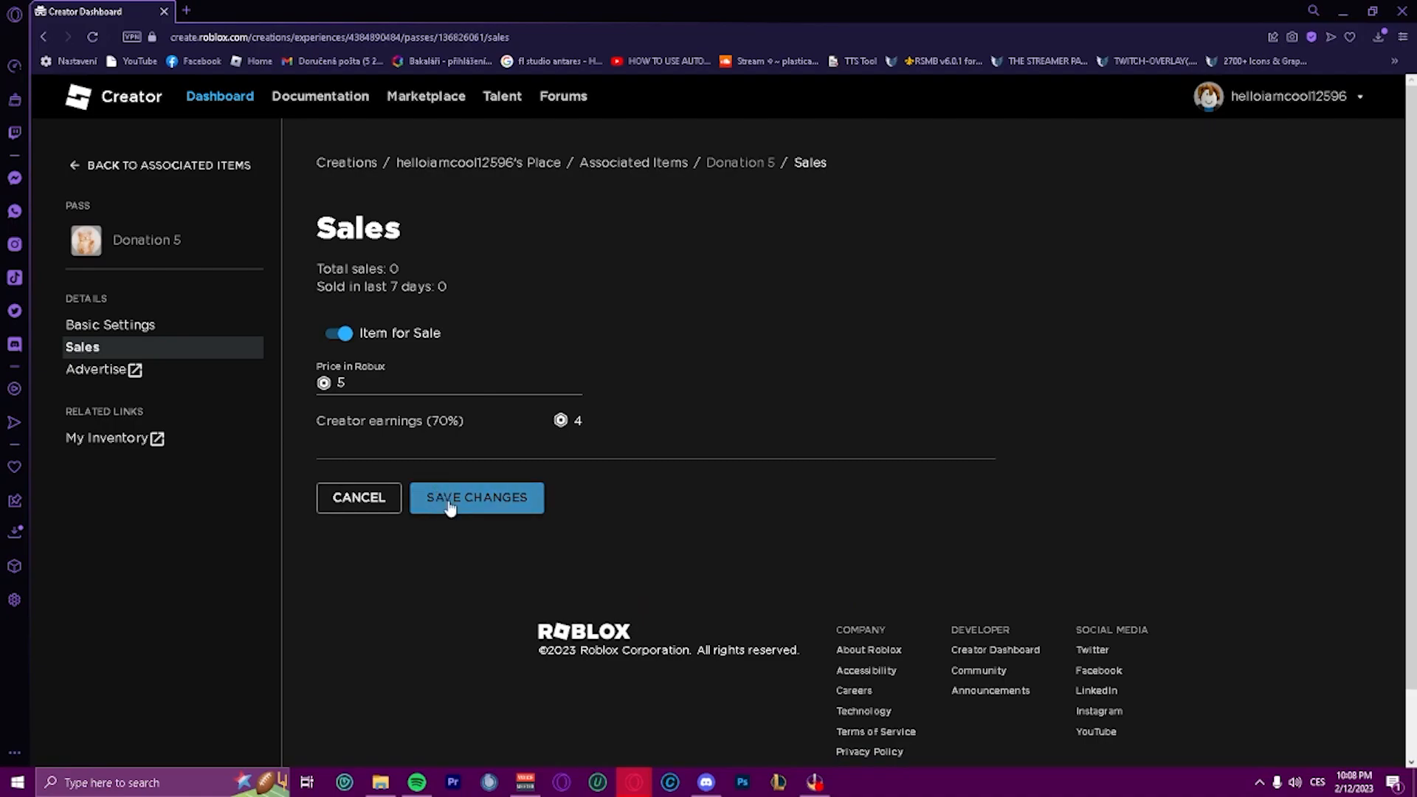
{"action": "left_click", "coordinate": [476, 499]}
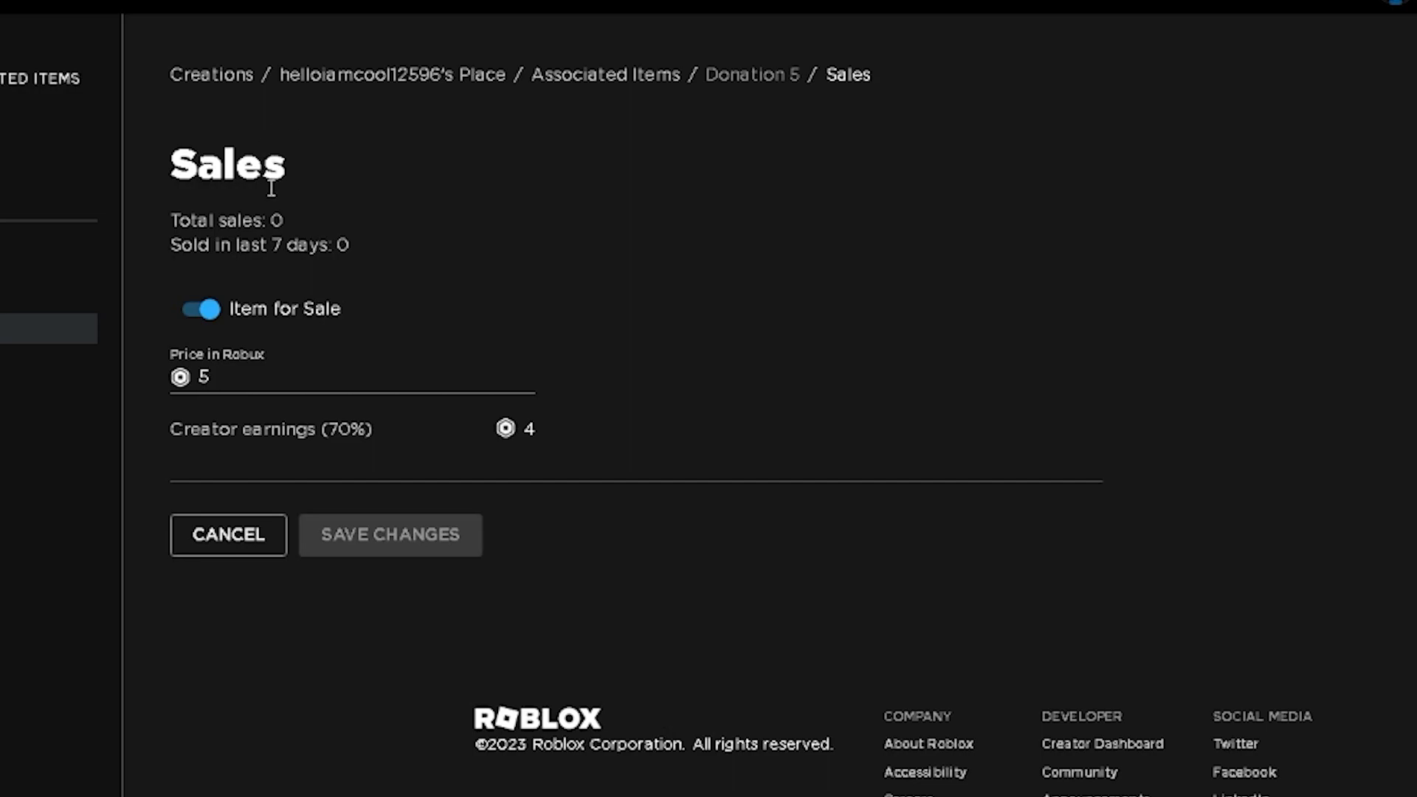
{"action": "mouse_move", "coordinate": [89, 15]}
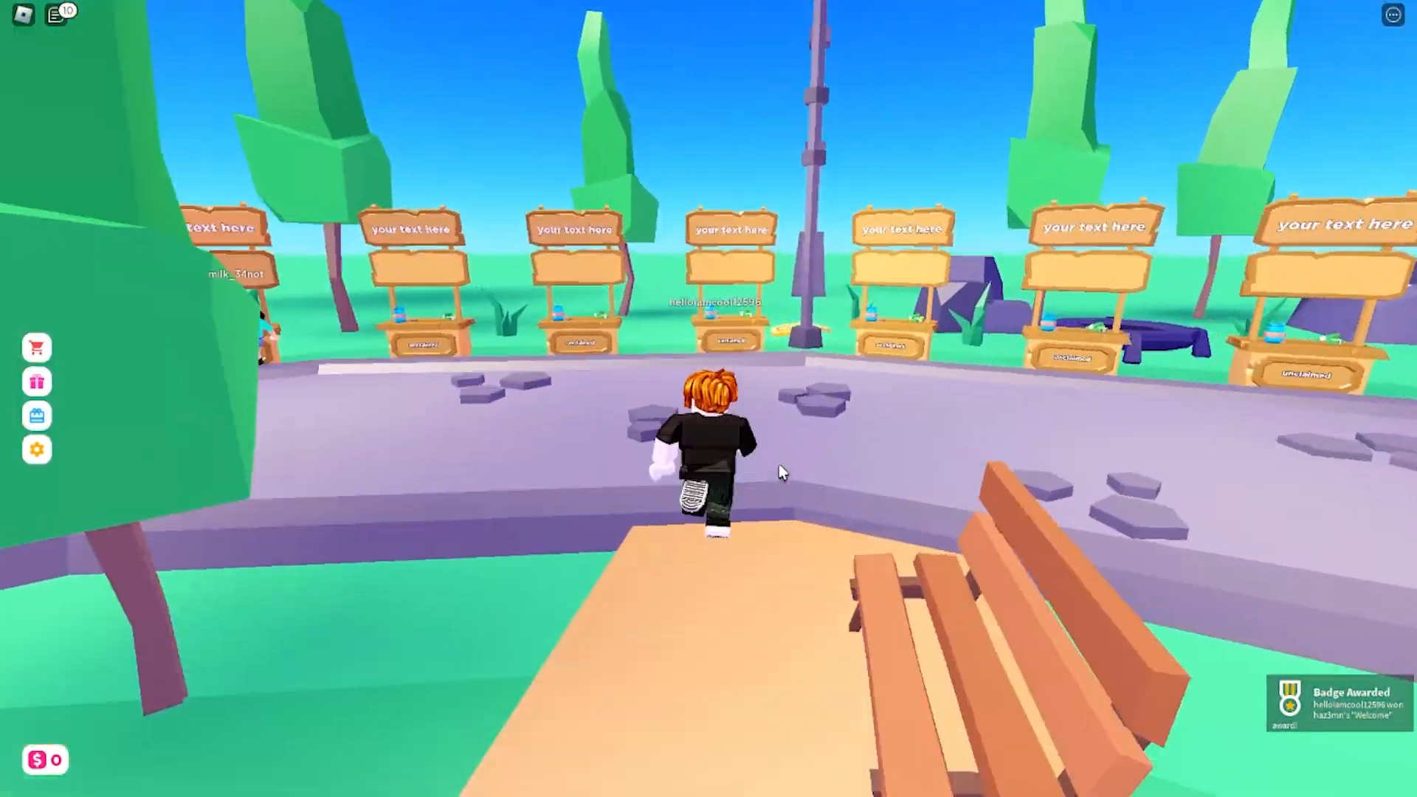
Step: Walk the avatar among the donation booths in Please Donate
{"action": "key", "text": "w"}
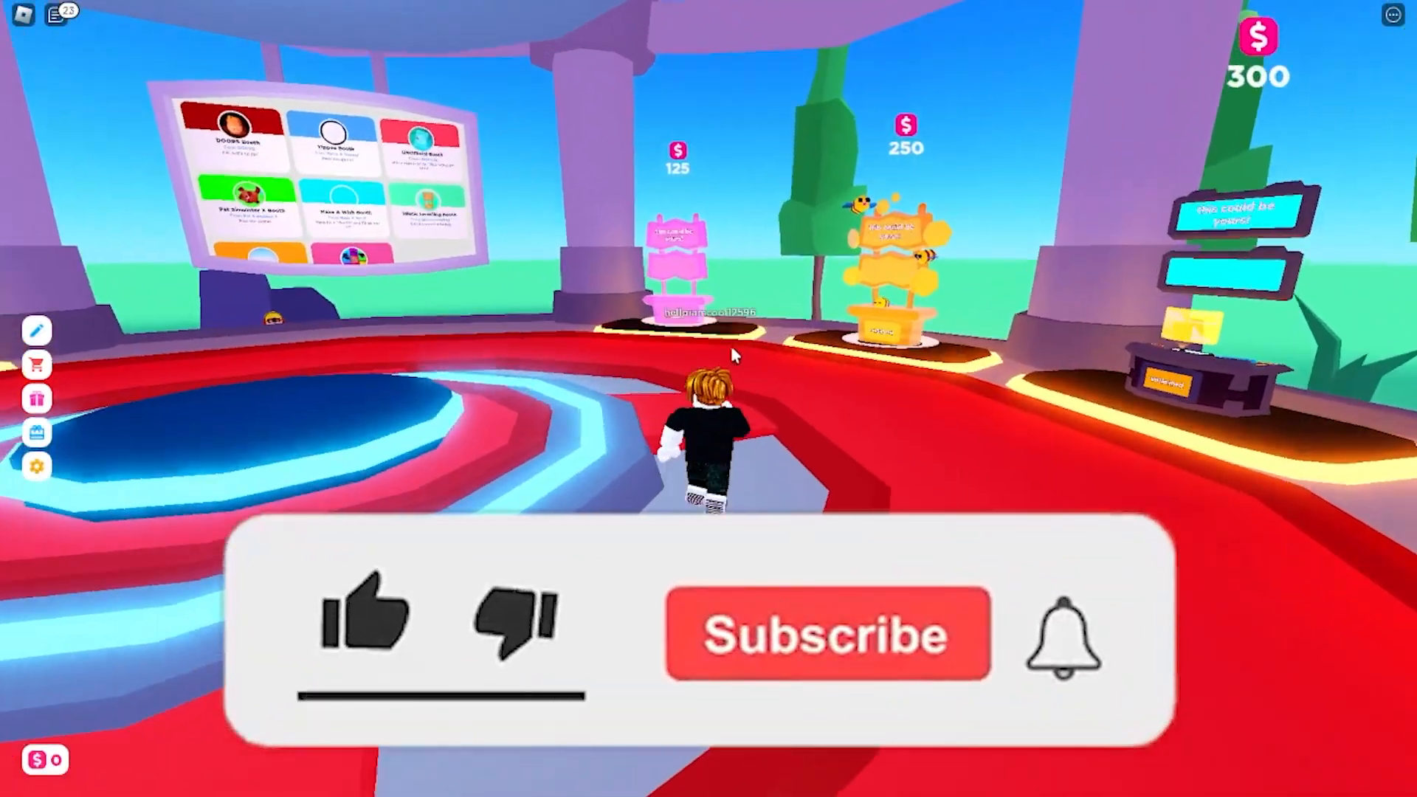
{"action": "left_click", "coordinate": [825, 632]}
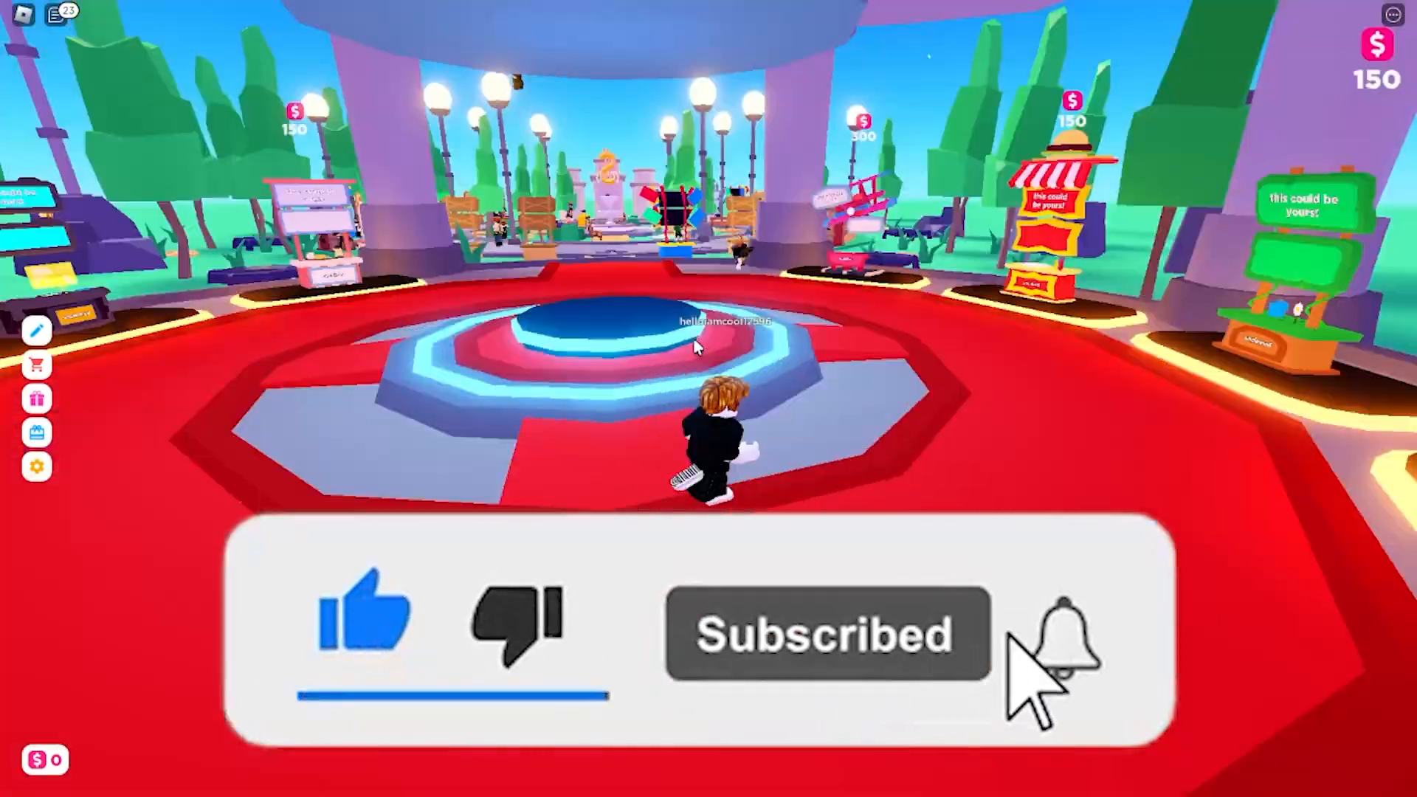